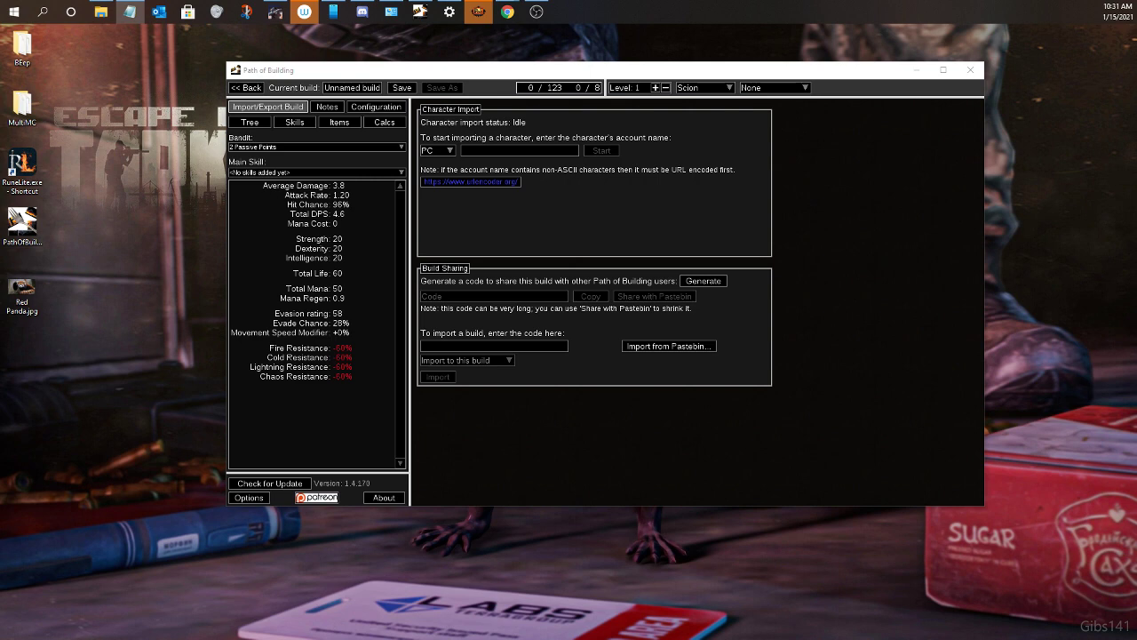
{"action": "mouse_move", "coordinate": [1126, 89]}
{"action": "type", "text": "n"}
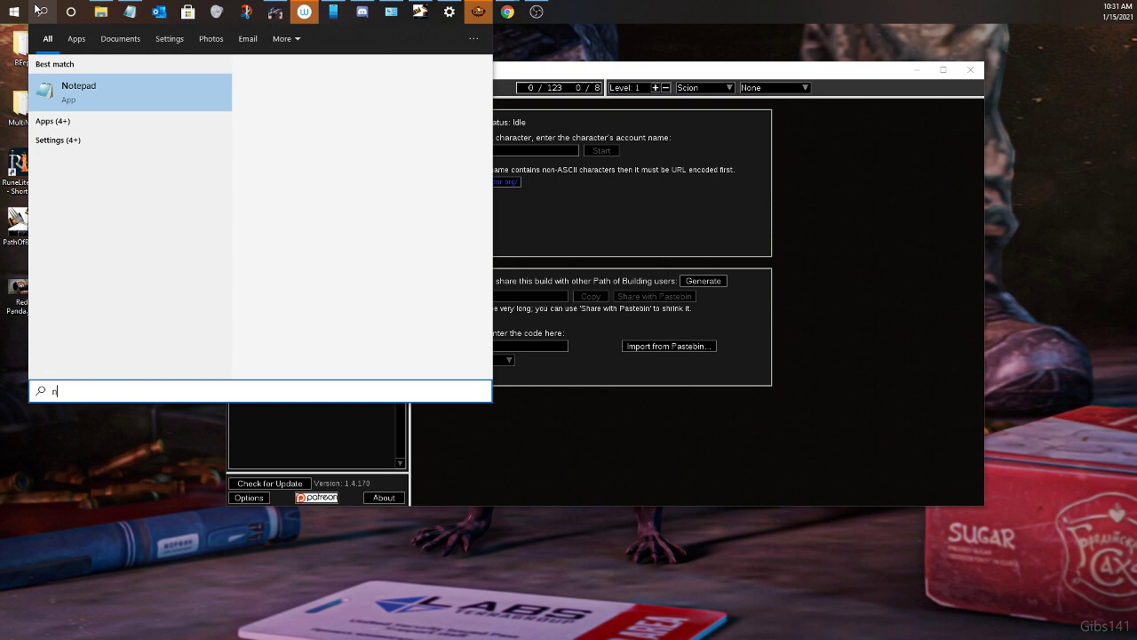
Launch Notepad from Windows Search by searching 'notepad' under Best match
{"action": "type", "text": "otepad"}
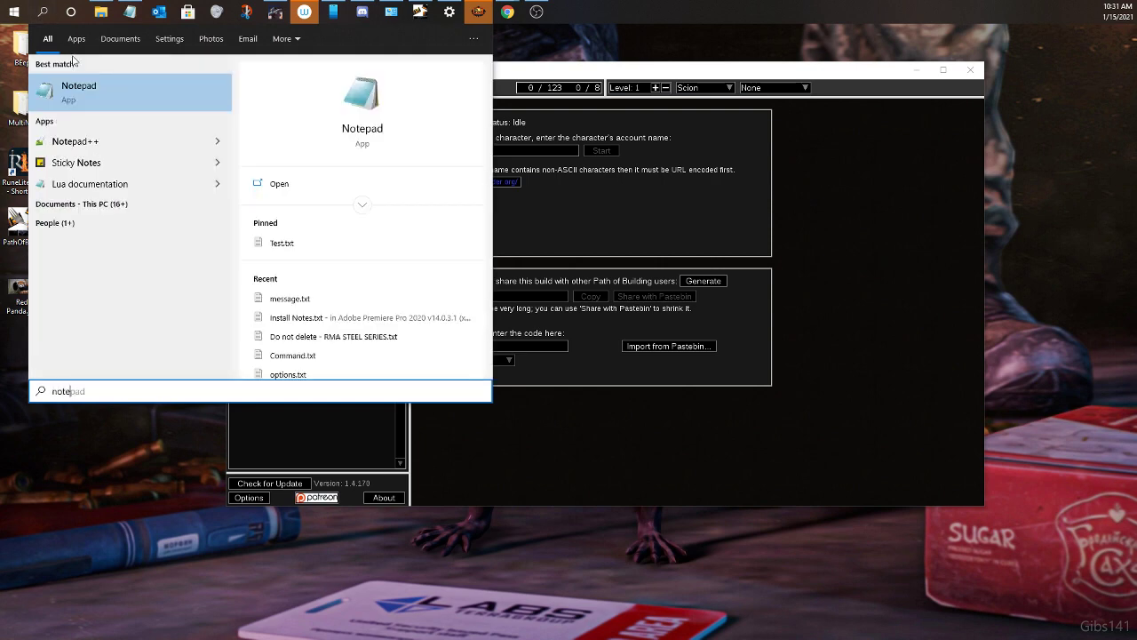
{"action": "left_click", "coordinate": [78, 93]}
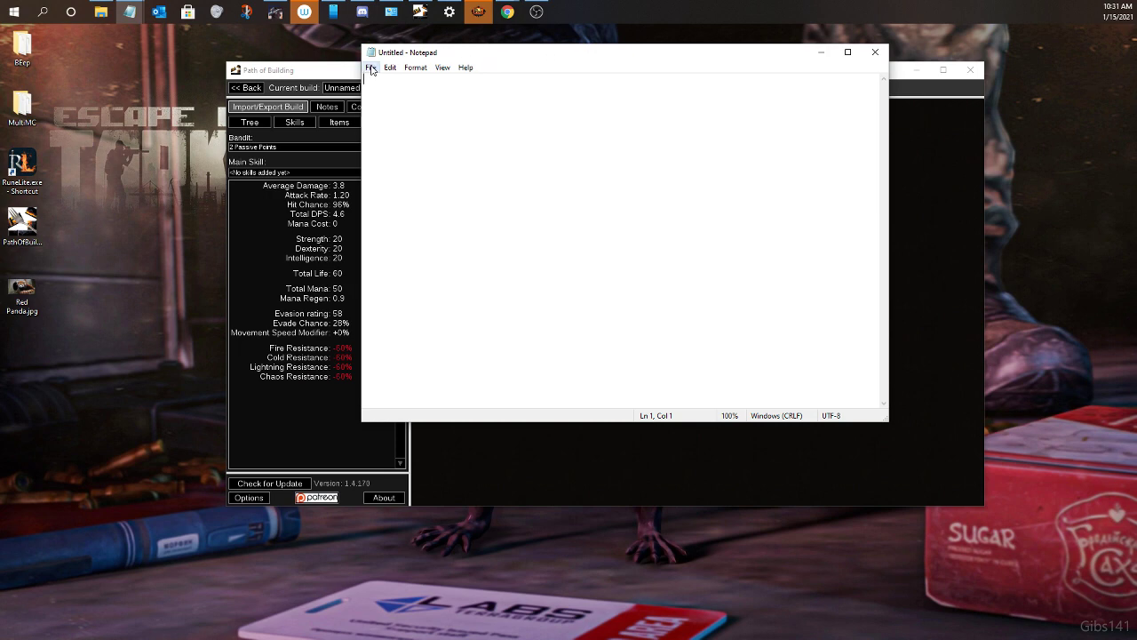
{"action": "left_click", "coordinate": [466, 68]}
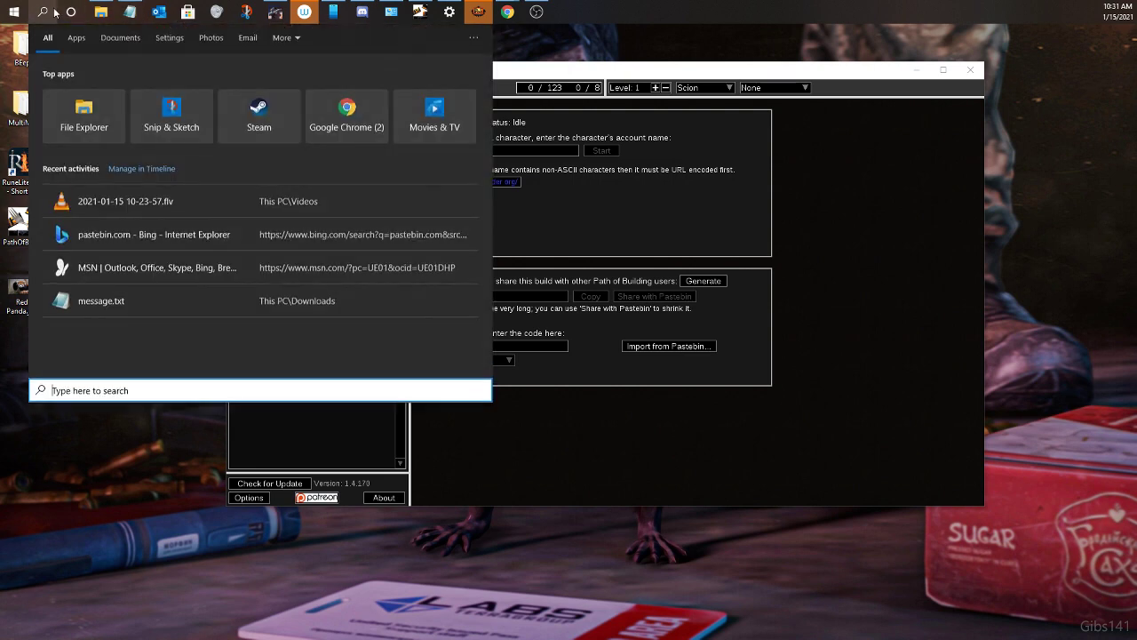
{"action": "type", "text": "night light"}
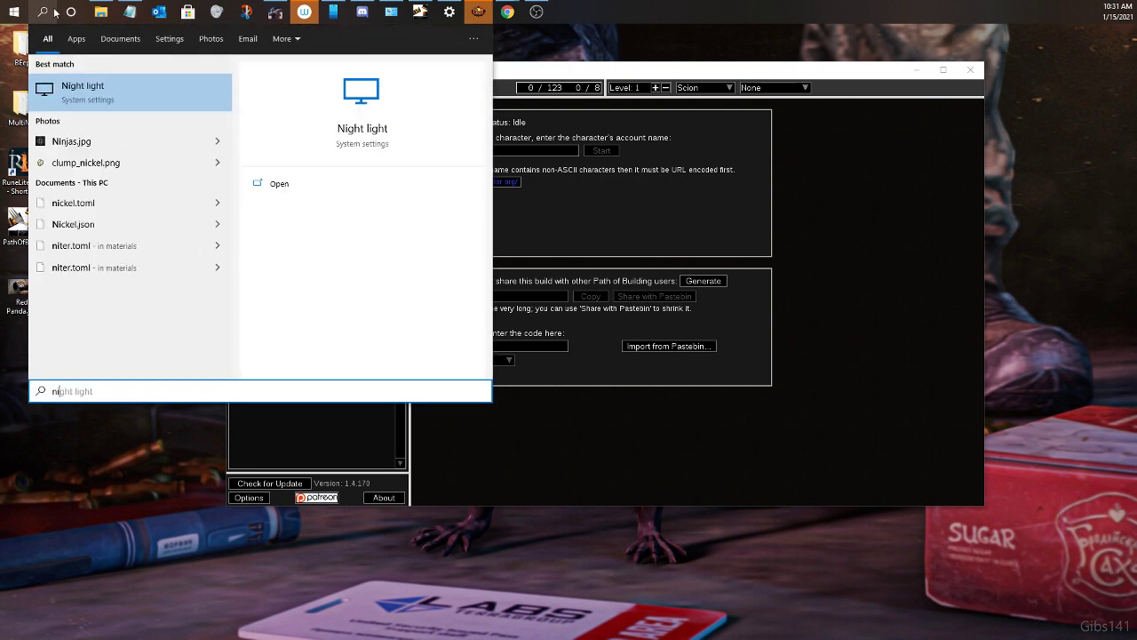
{"action": "type", "text": "notepad"}
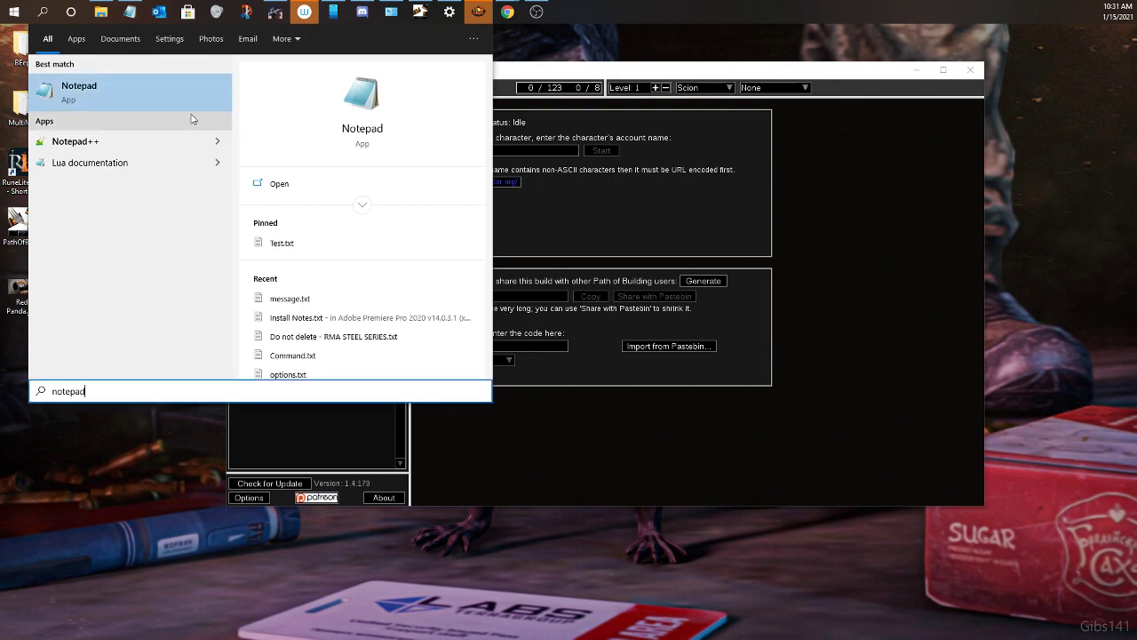
{"action": "left_click", "coordinate": [78, 92]}
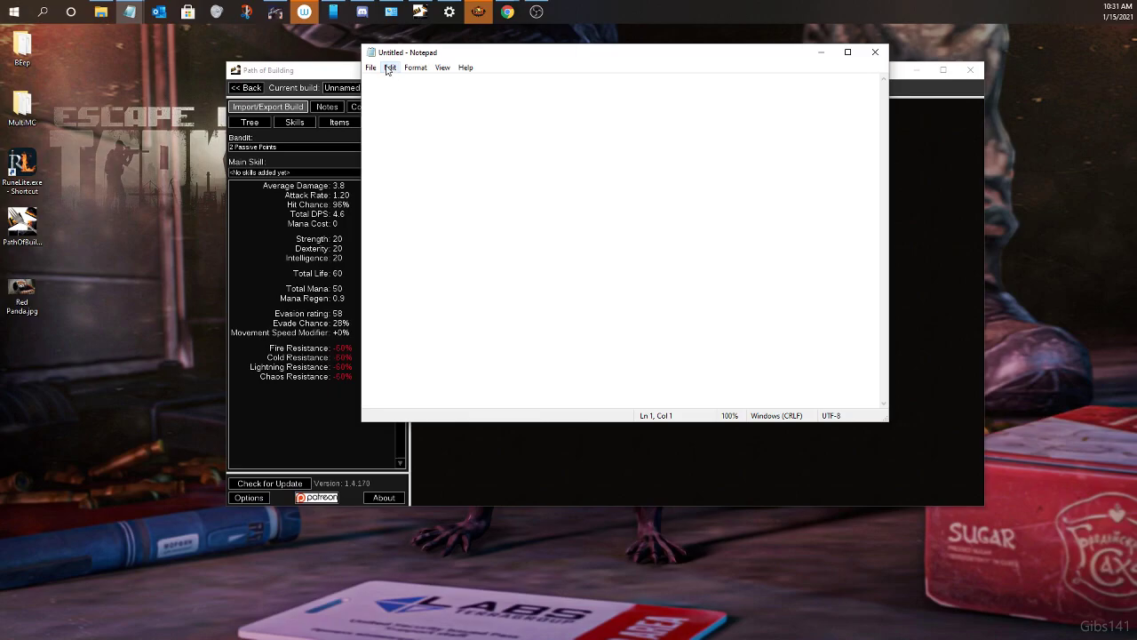
Open the hosts file from C:\Windows\System32\drivers\etc with All Files shown
{"action": "left_click", "coordinate": [389, 67]}
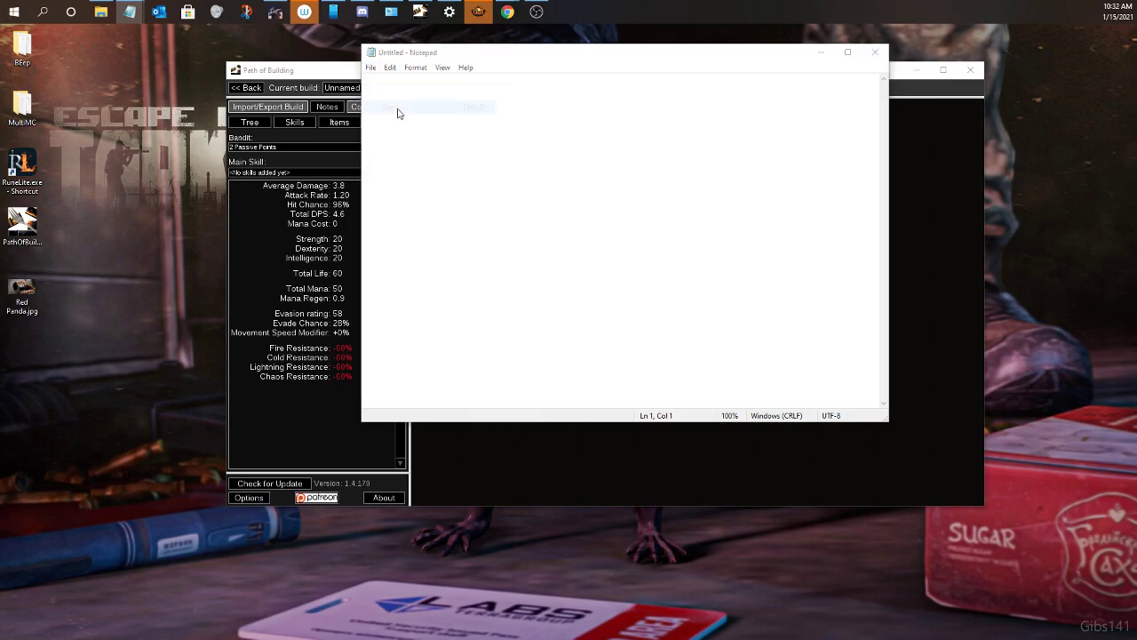
{"action": "left_click", "coordinate": [376, 106]}
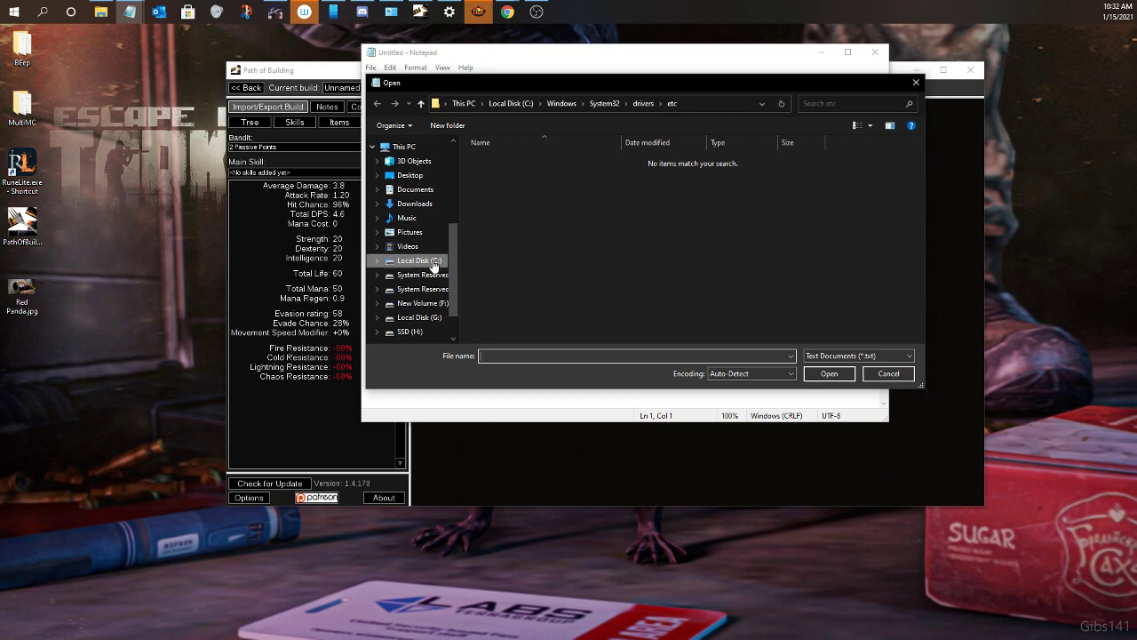
{"action": "mouse_move", "coordinate": [434, 261]}
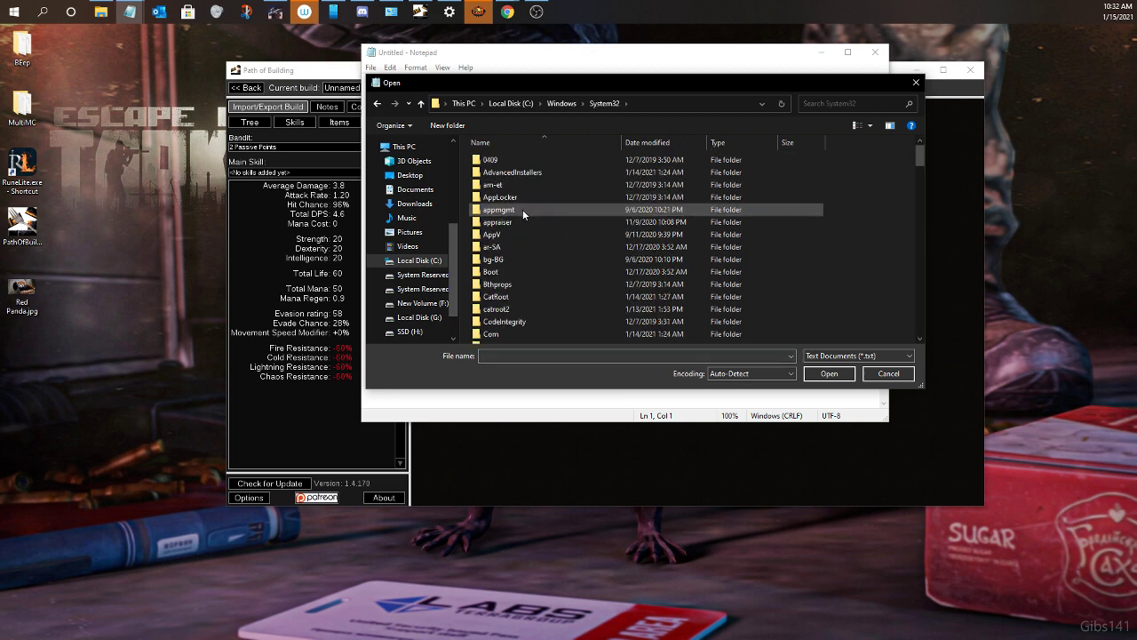
{"action": "double_click", "coordinate": [498, 210]}
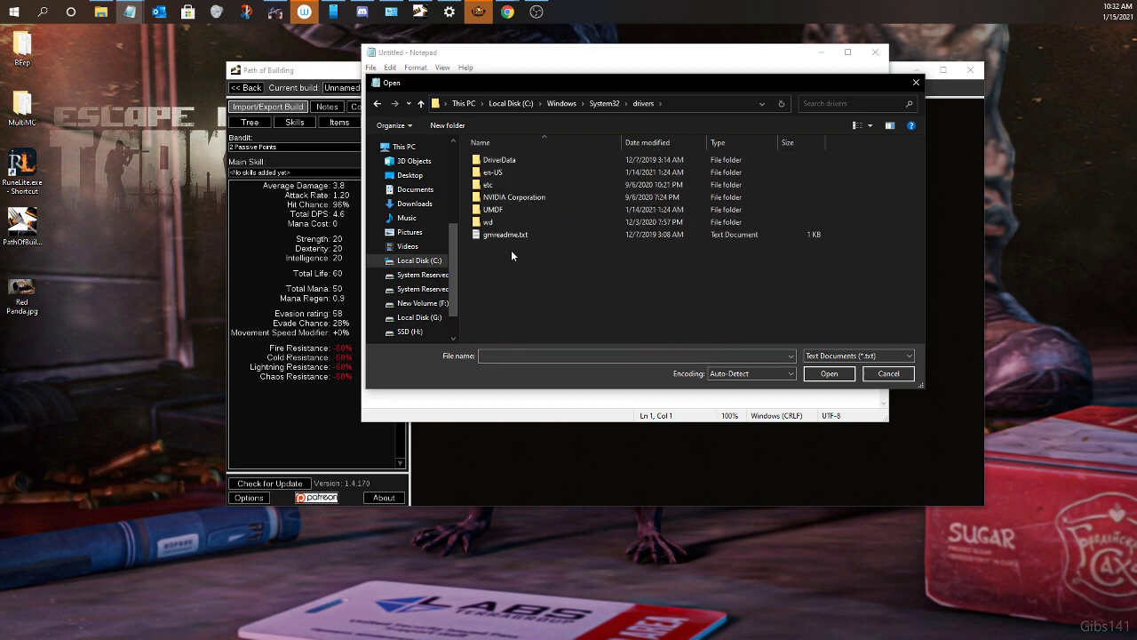
{"action": "double_click", "coordinate": [486, 183]}
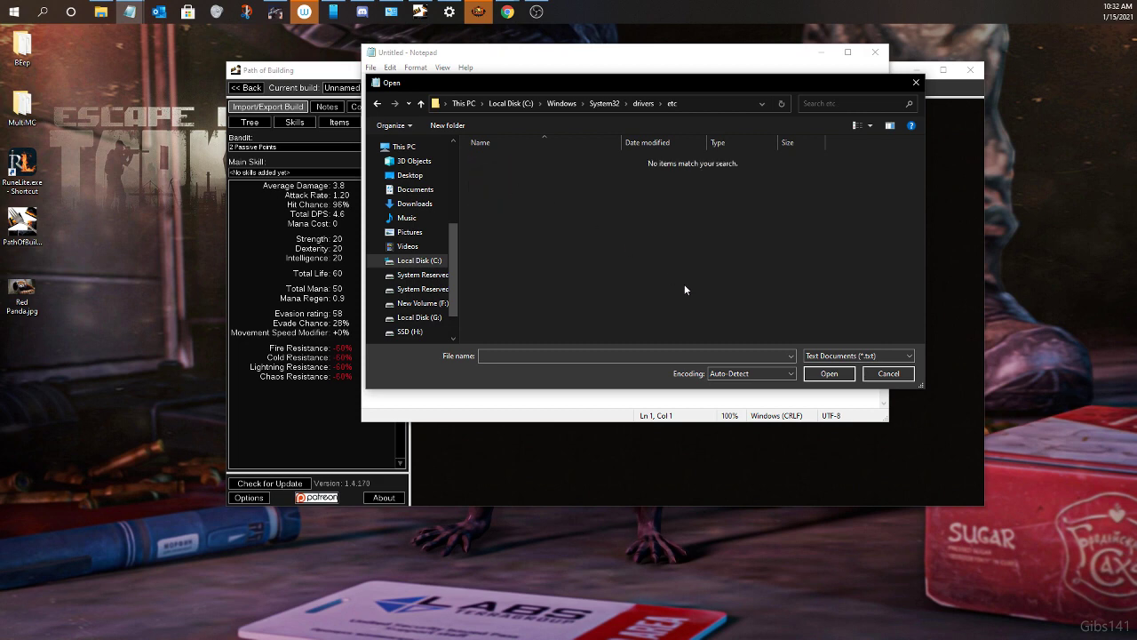
{"action": "mouse_move", "coordinate": [657, 235]}
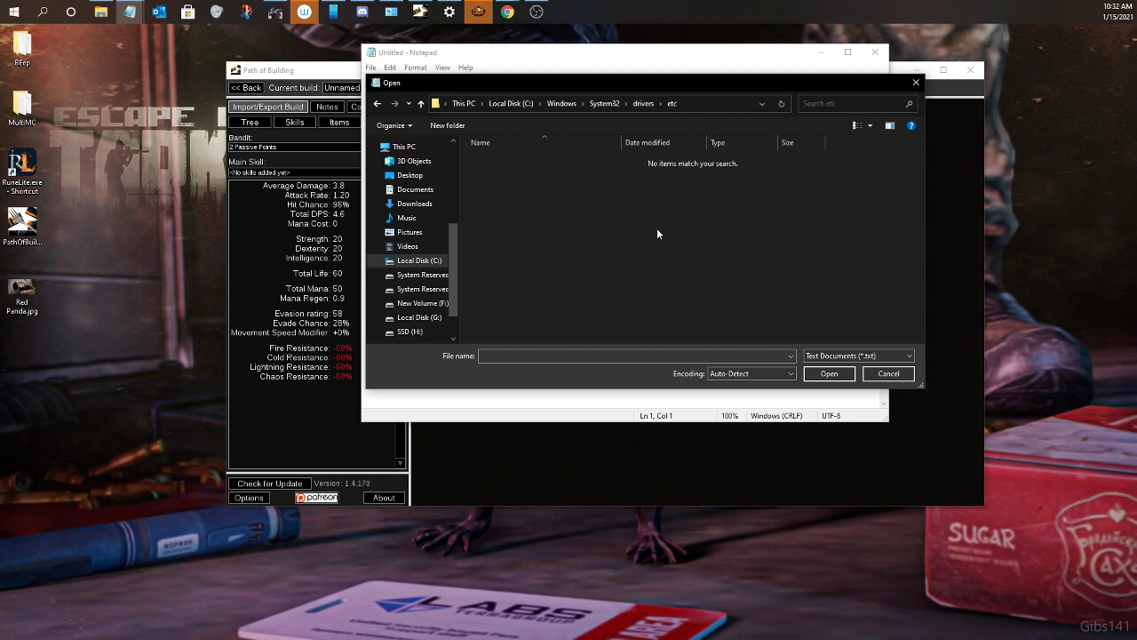
{"action": "mouse_move", "coordinate": [800, 348]}
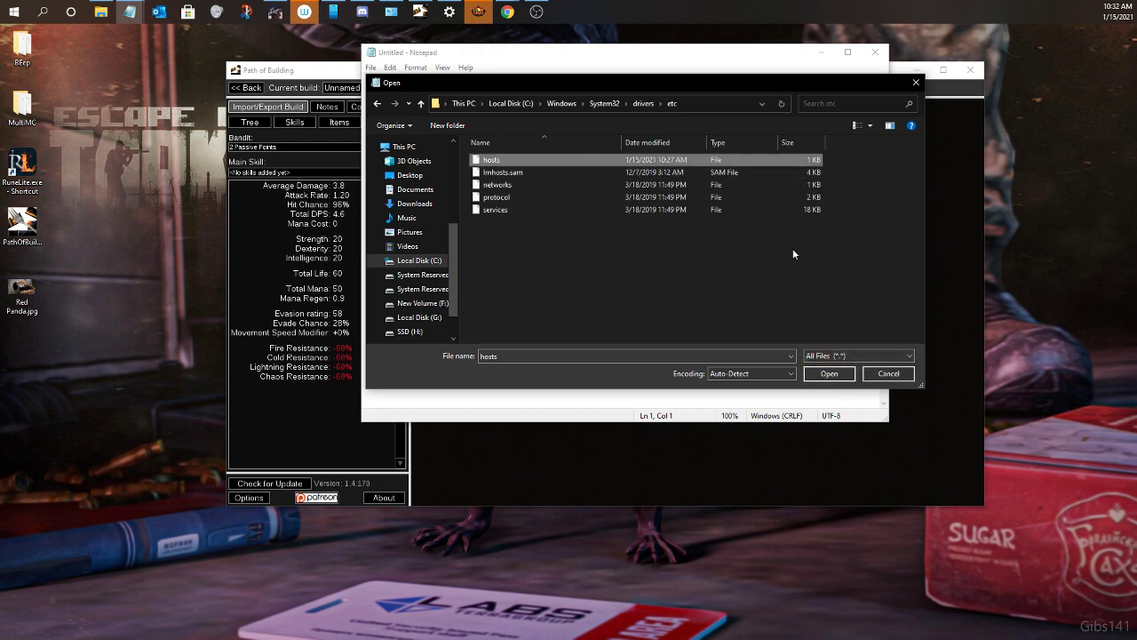
{"action": "left_click", "coordinate": [828, 373]}
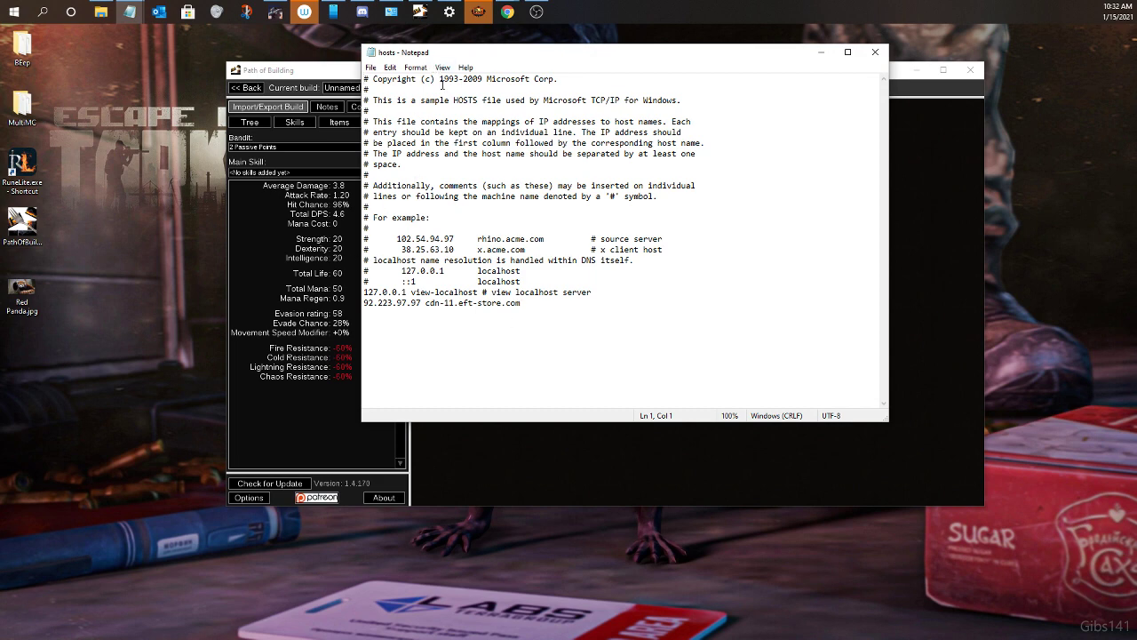
{"action": "mouse_move", "coordinate": [629, 345]}
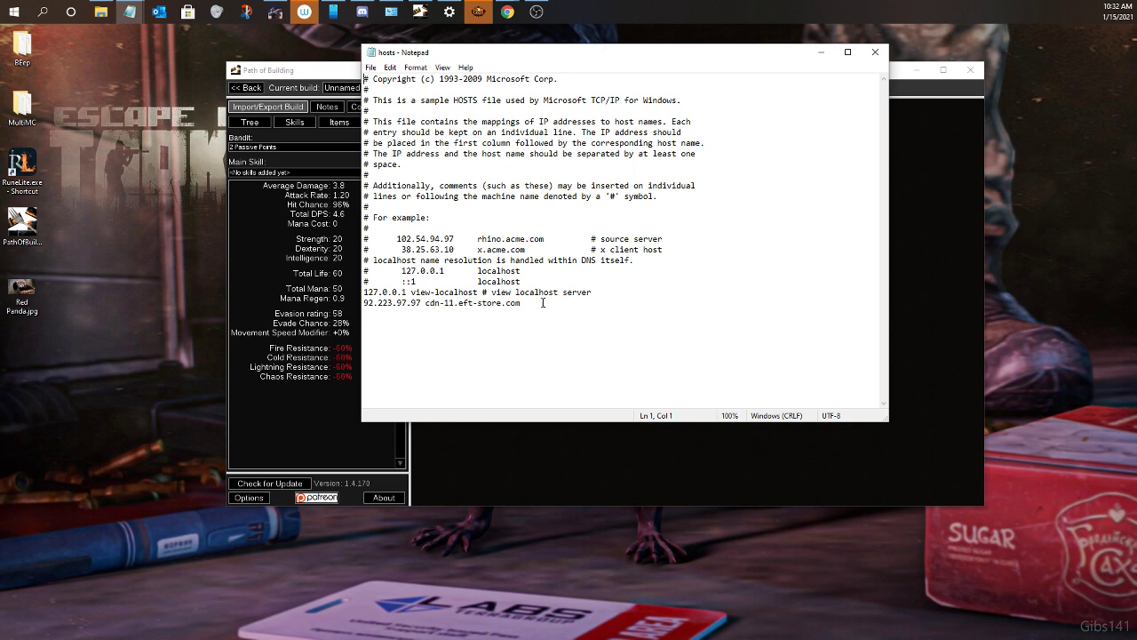
Select the 92.223.97.97 cdn-11.eft-store.com host line, then close Notepad
{"action": "left_click_drag", "start_coordinate": [494, 291], "coordinate": [594, 291]}
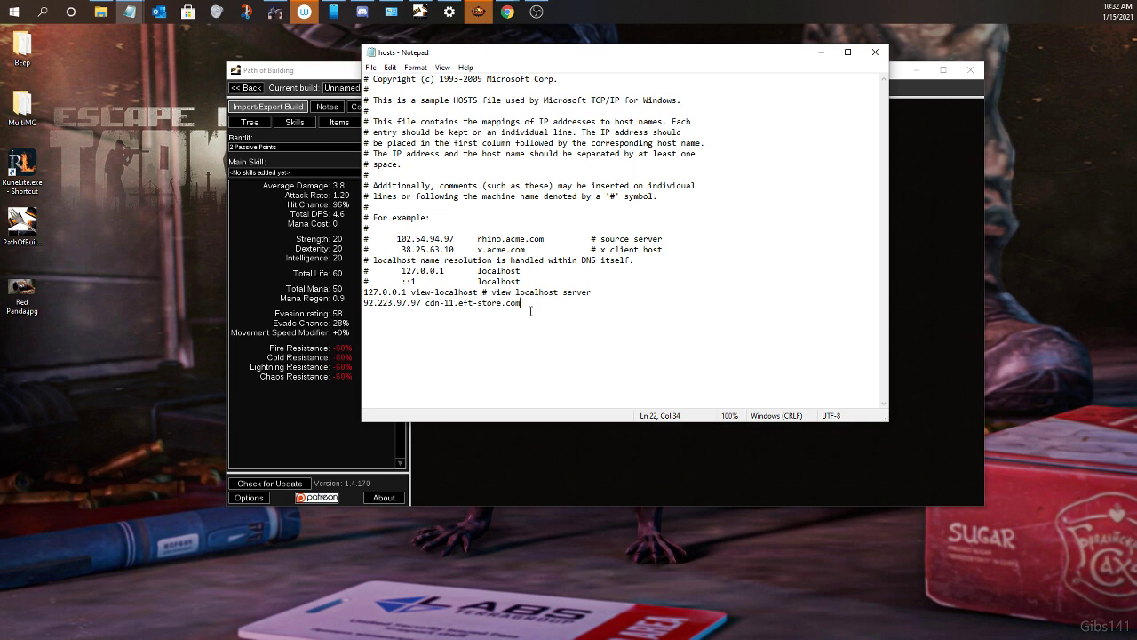
{"action": "mouse_move", "coordinate": [513, 480]}
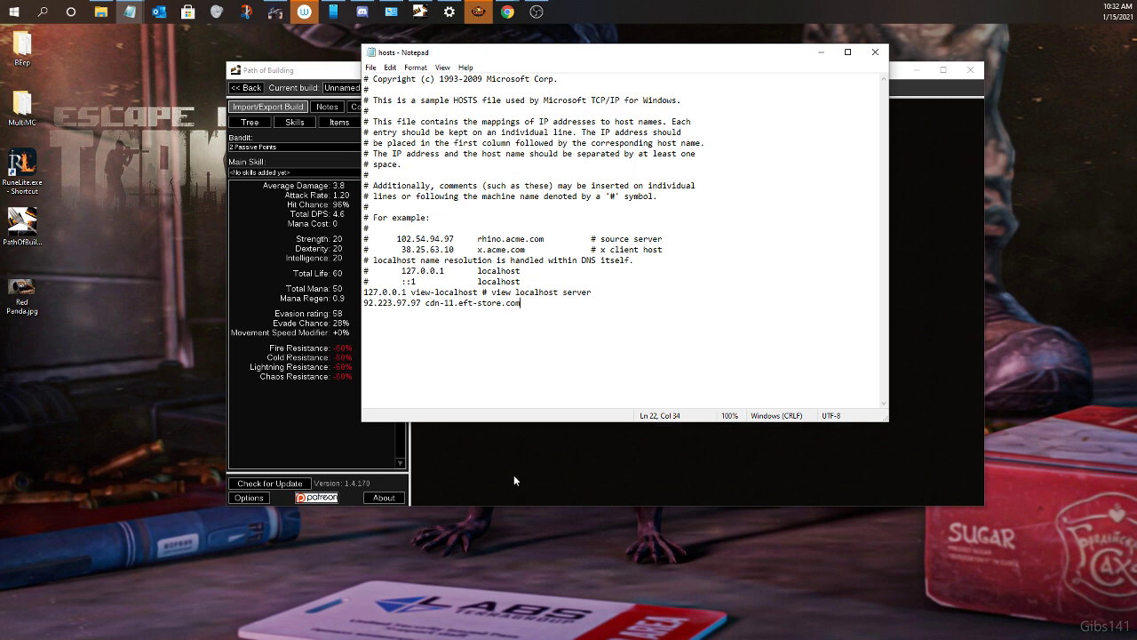
{"action": "mouse_move", "coordinate": [554, 352]}
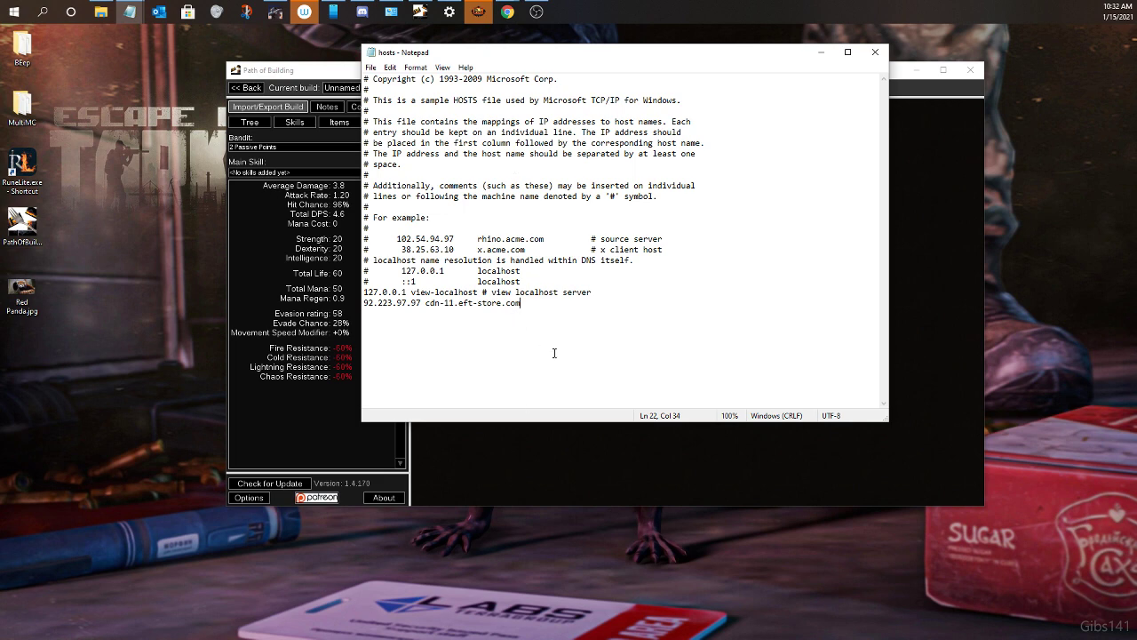
{"action": "mouse_move", "coordinate": [544, 299]}
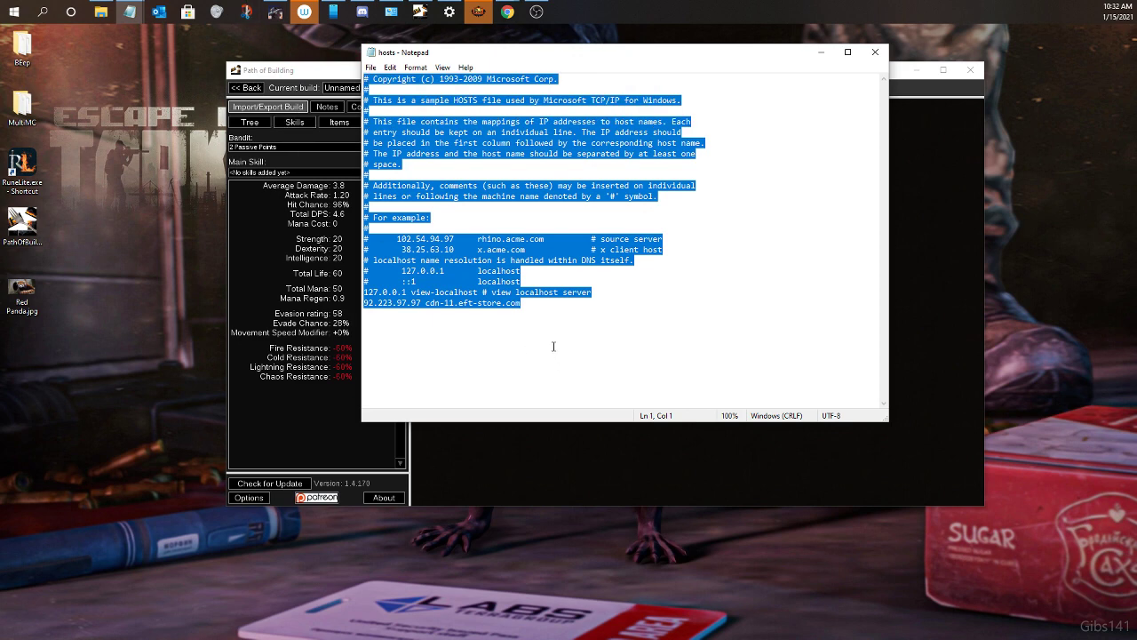
{"action": "left_click", "coordinate": [629, 260]}
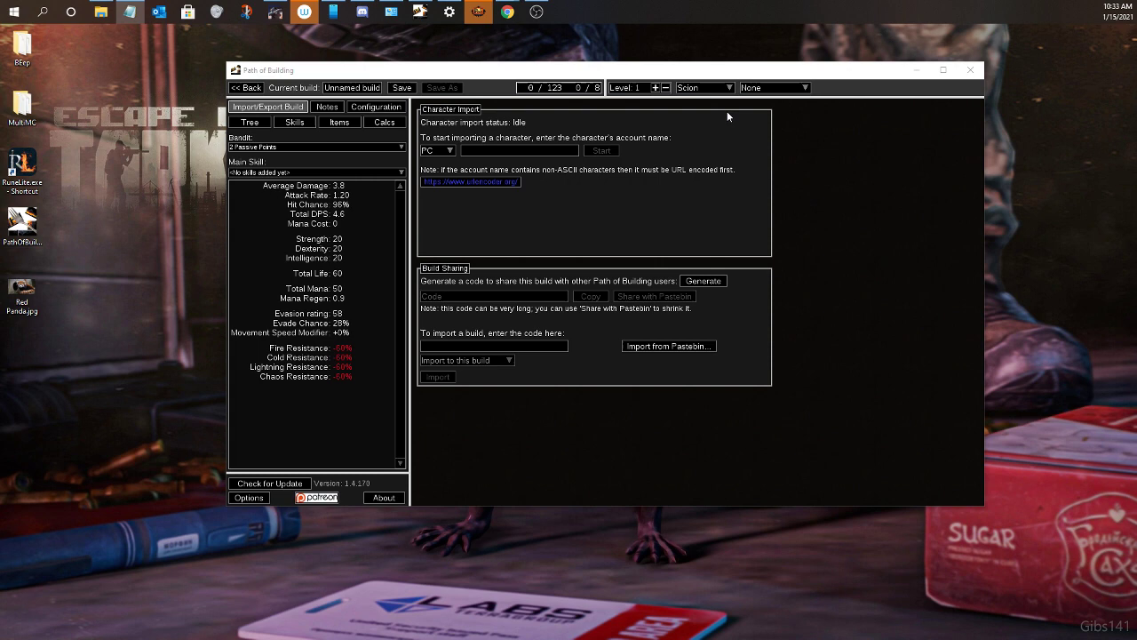
{"action": "mouse_move", "coordinate": [753, 380]}
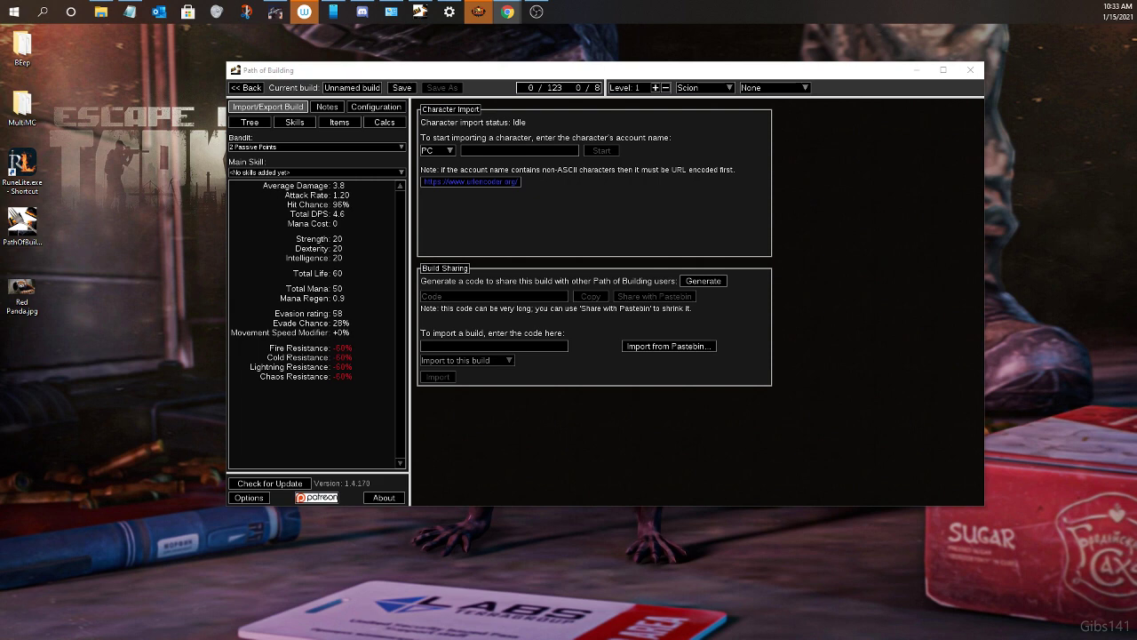
Import the pasted Pastebin link as a new build, which ends in a Lua nil mainOutput error
{"action": "left_click", "coordinate": [668, 344]}
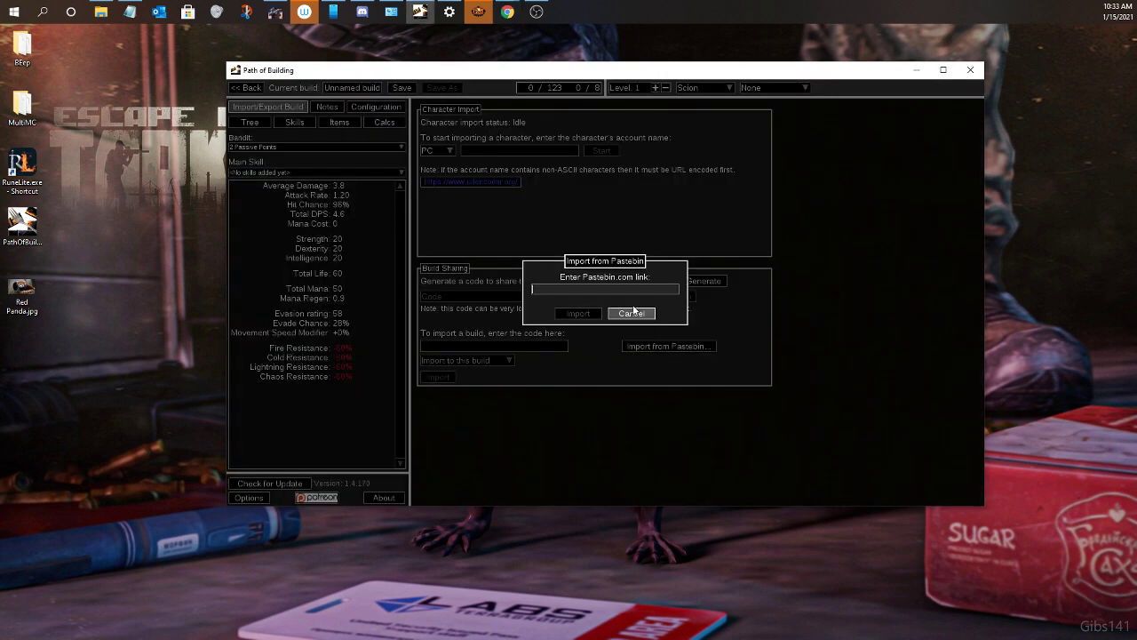
{"action": "left_click", "coordinate": [577, 313]}
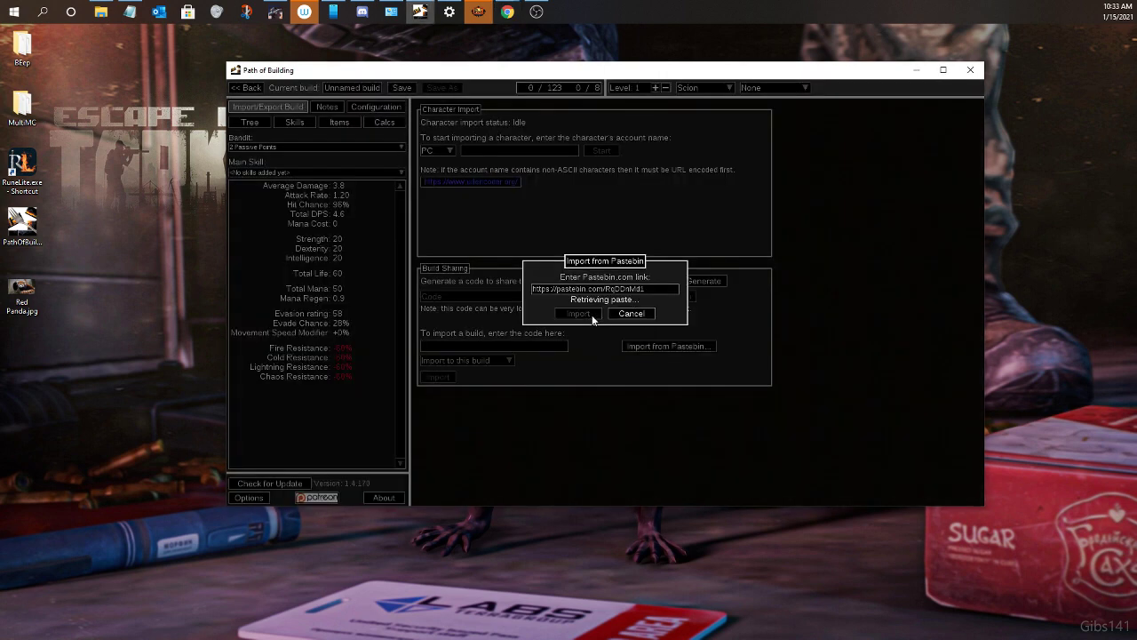
{"action": "left_click", "coordinate": [577, 313]}
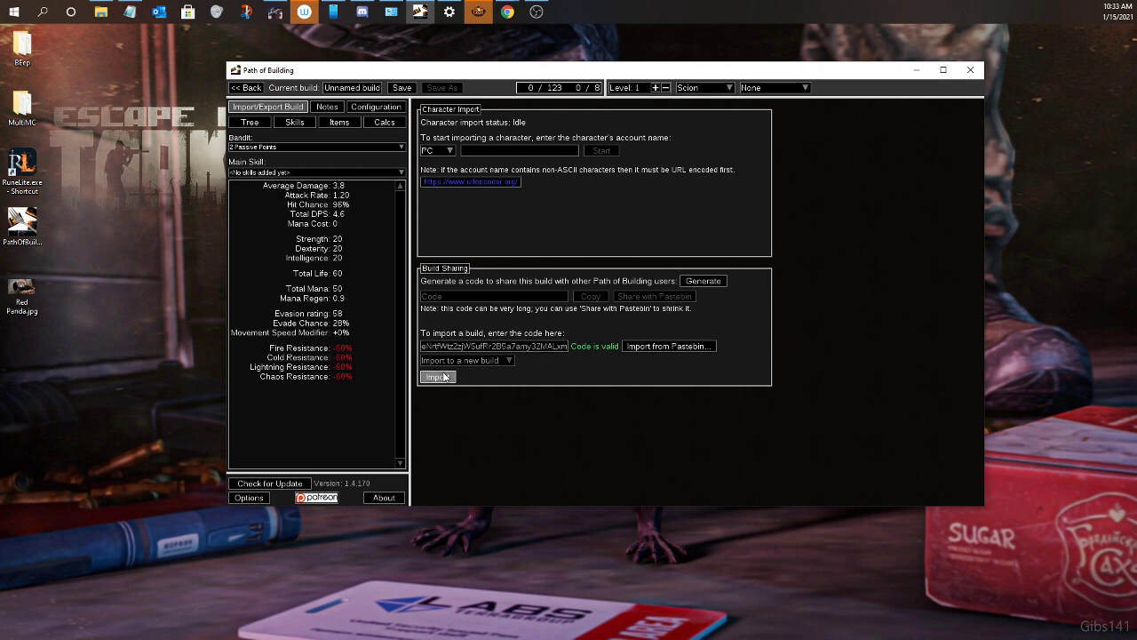
{"action": "left_click", "coordinate": [437, 377]}
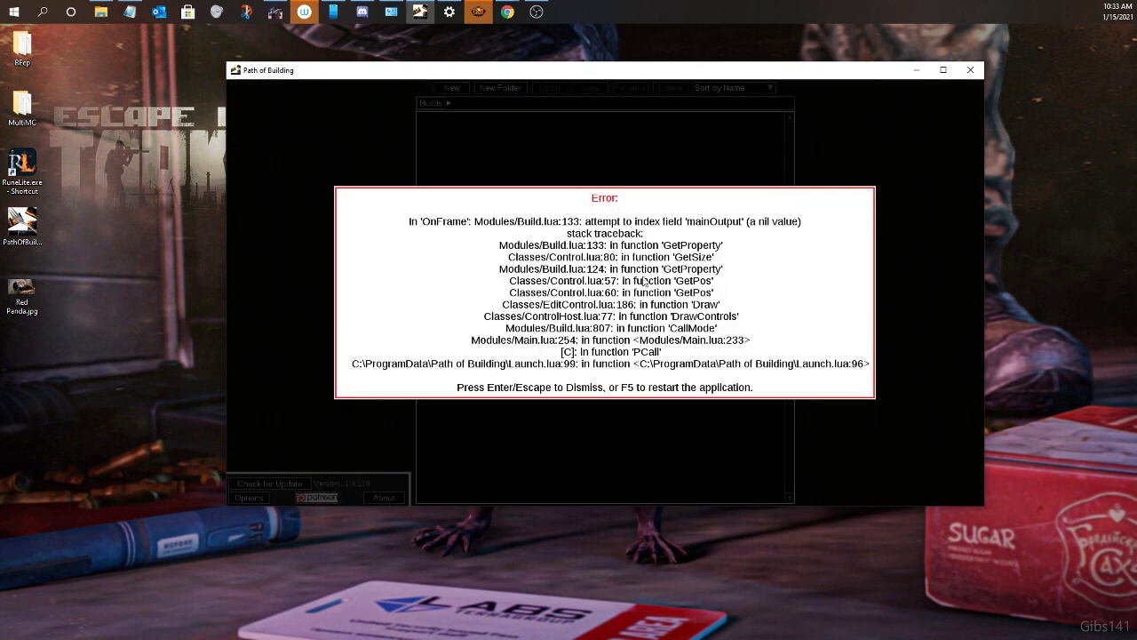
{"action": "mouse_move", "coordinate": [750, 234]}
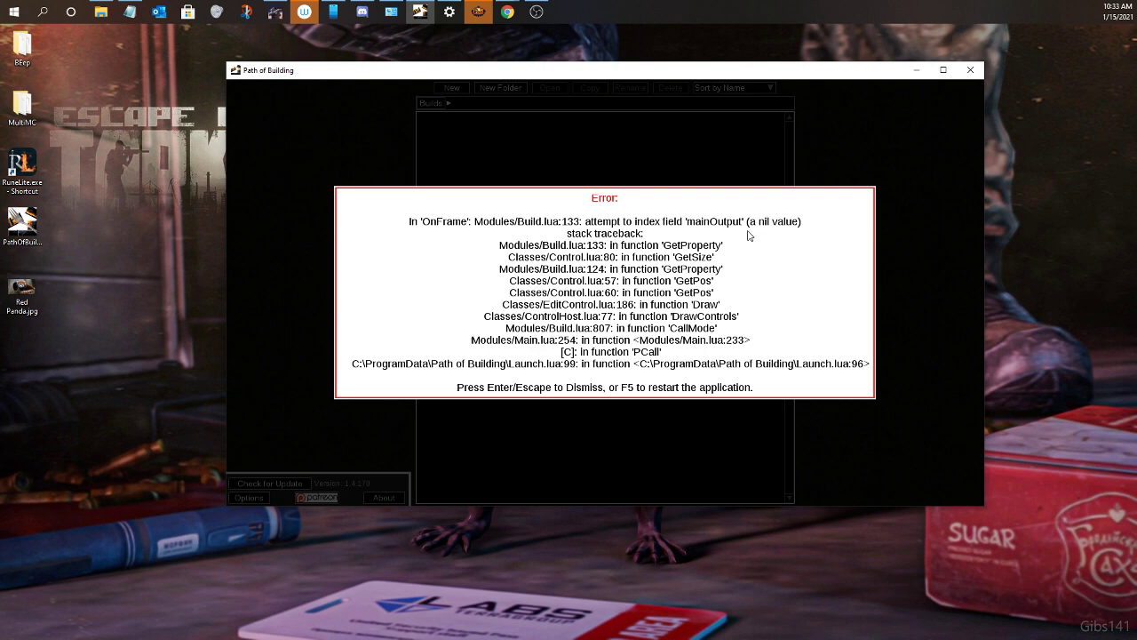
{"action": "mouse_move", "coordinate": [744, 235]}
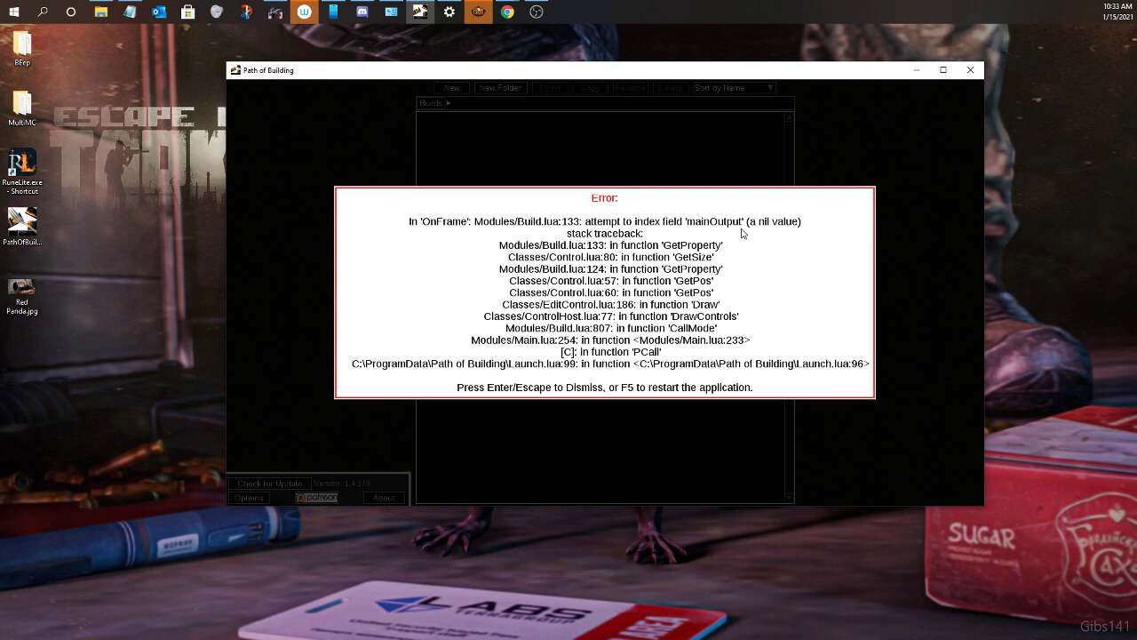
{"action": "mouse_move", "coordinate": [618, 11]}
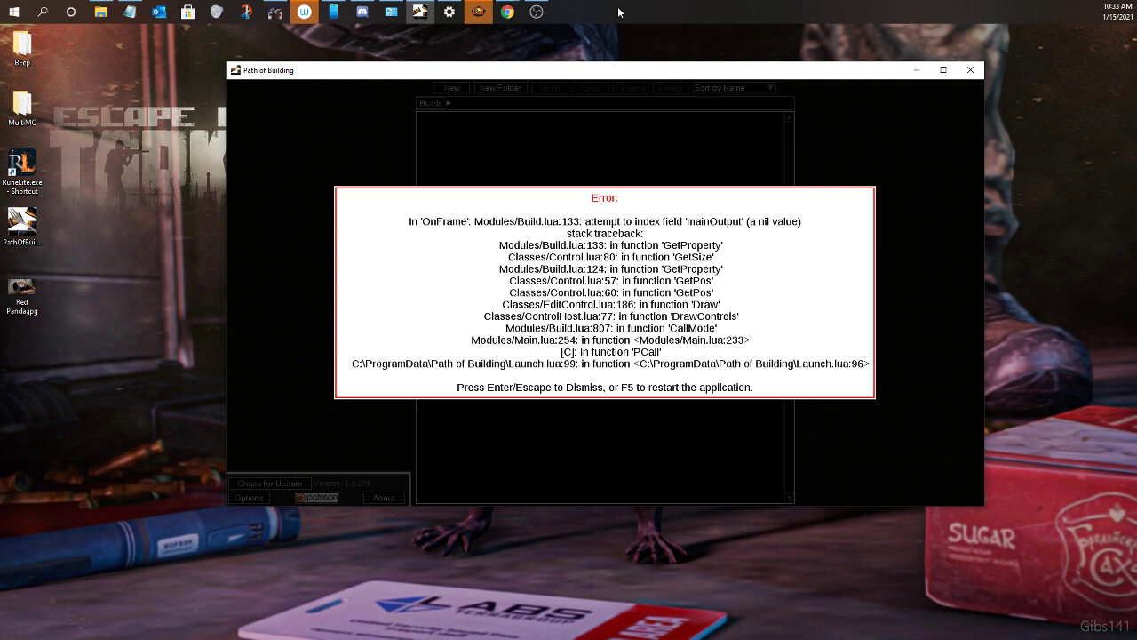